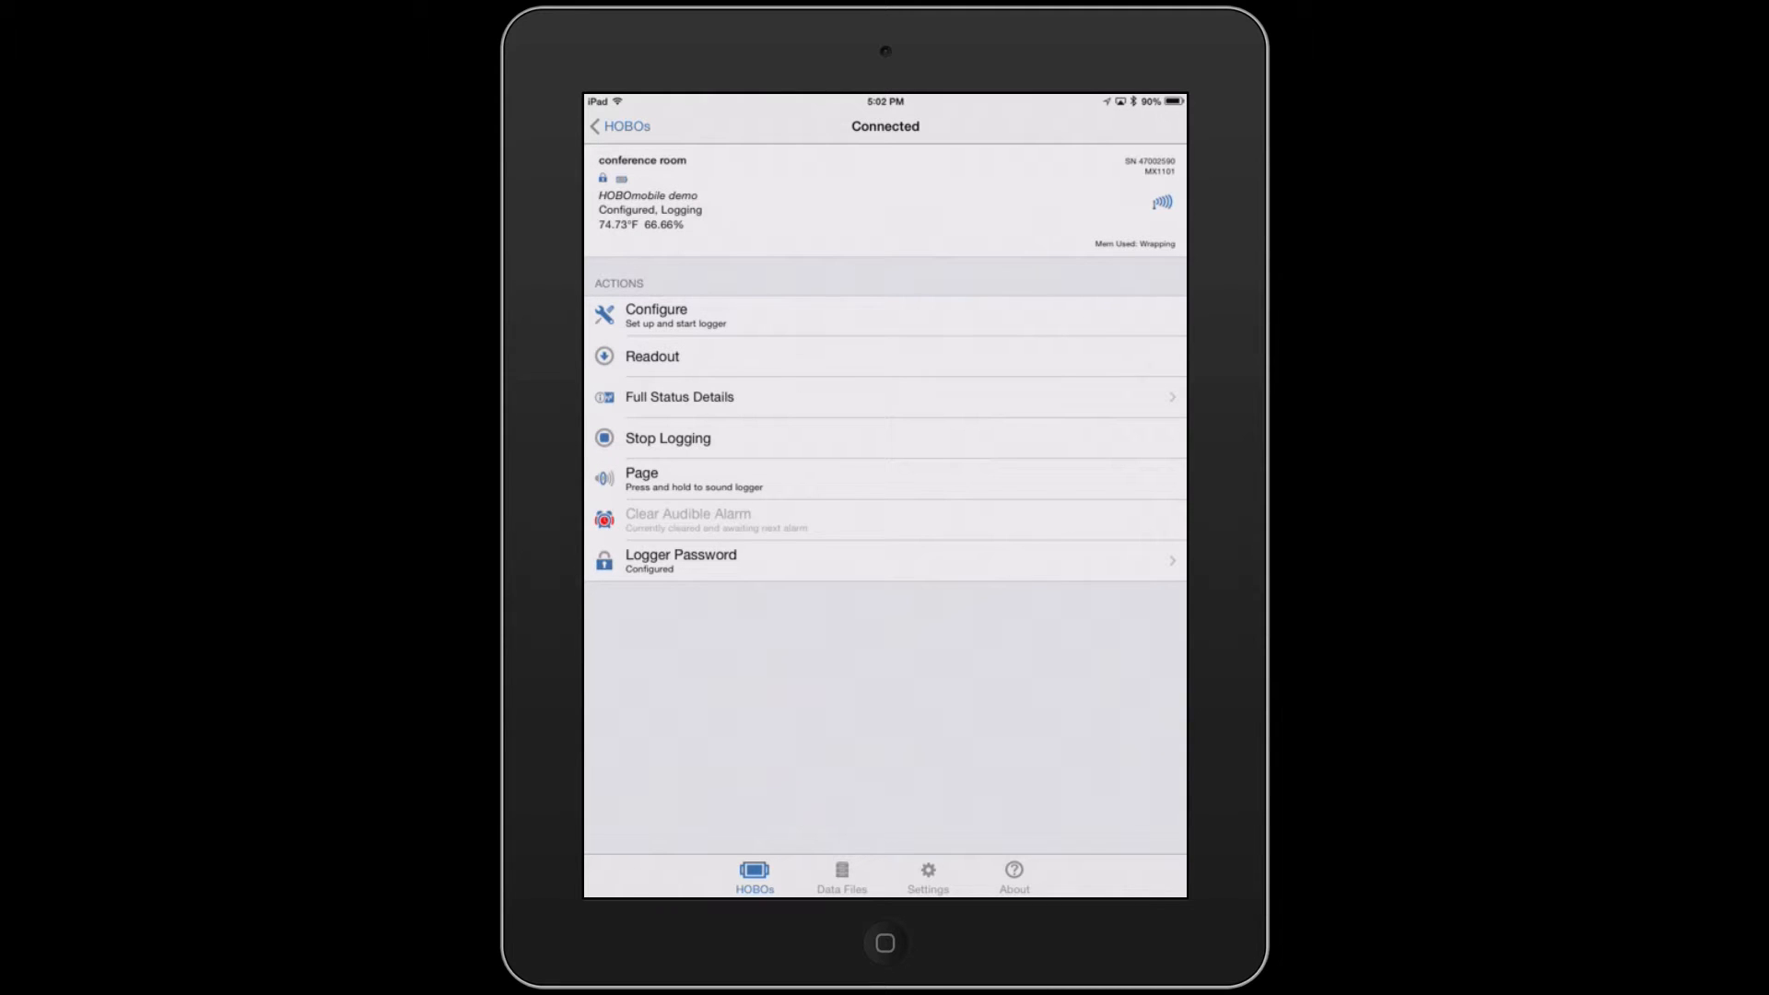
- Read out the conference room logger's data twice, dismissing each readout success alert
left_click(885, 356)
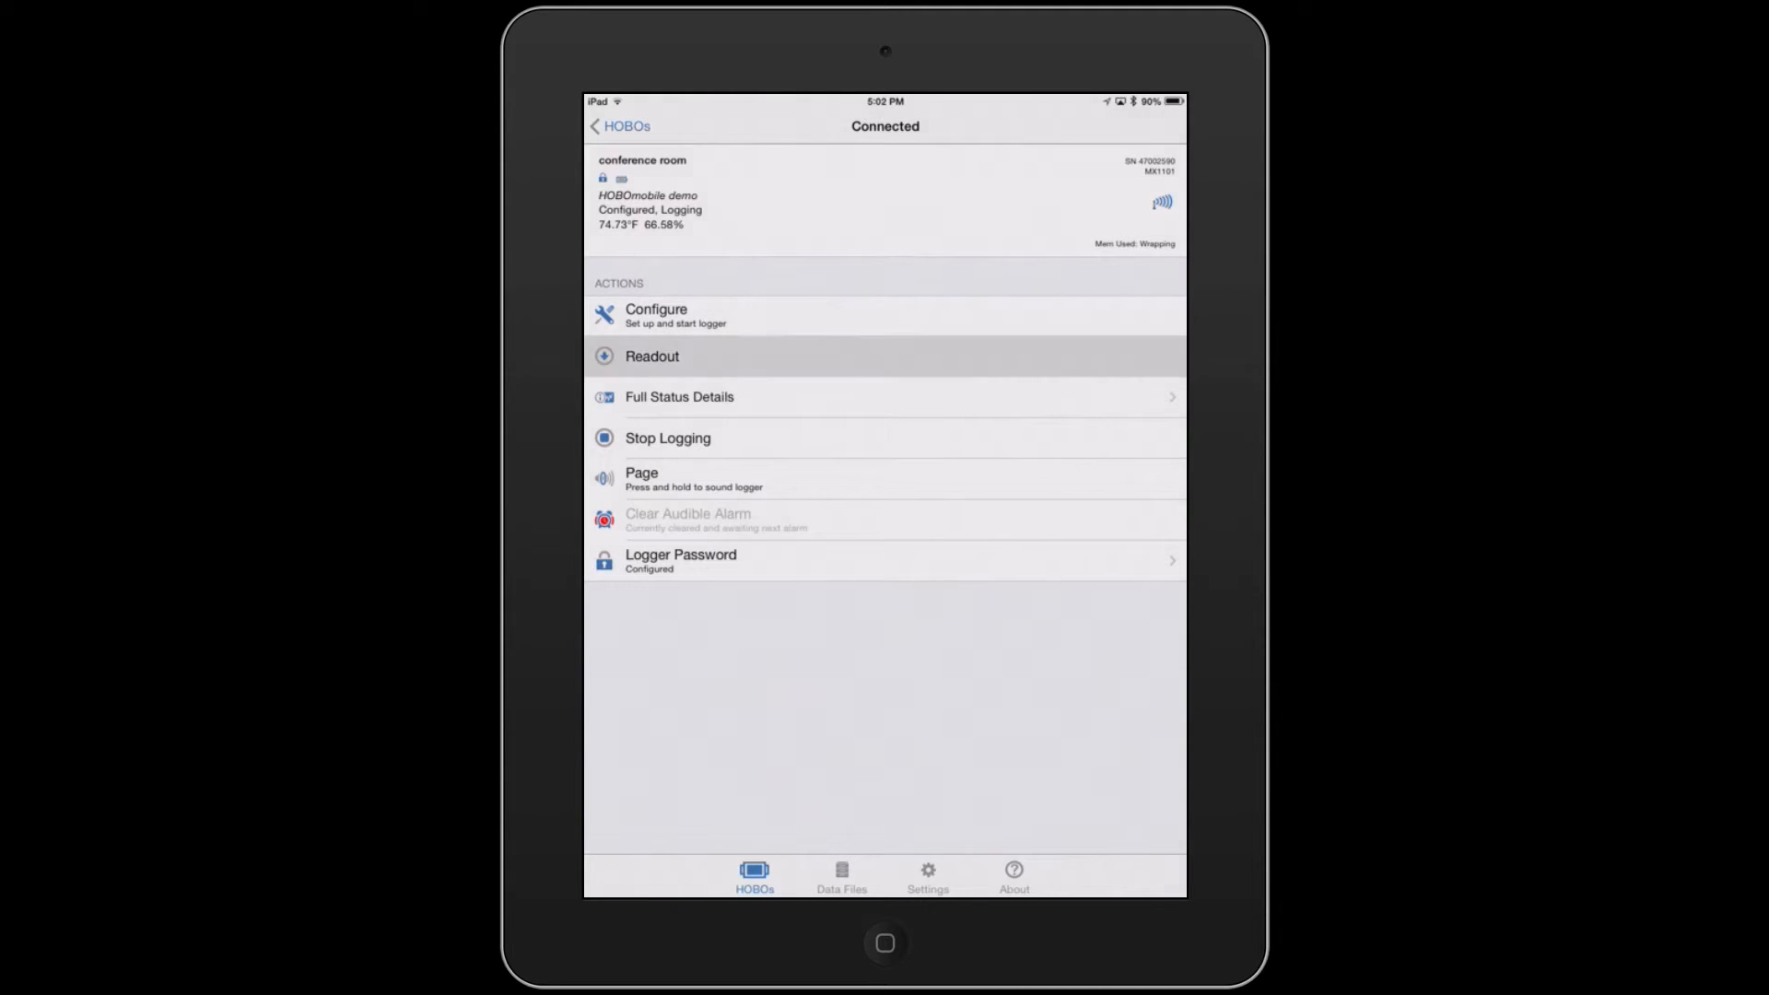
left_click(651, 356)
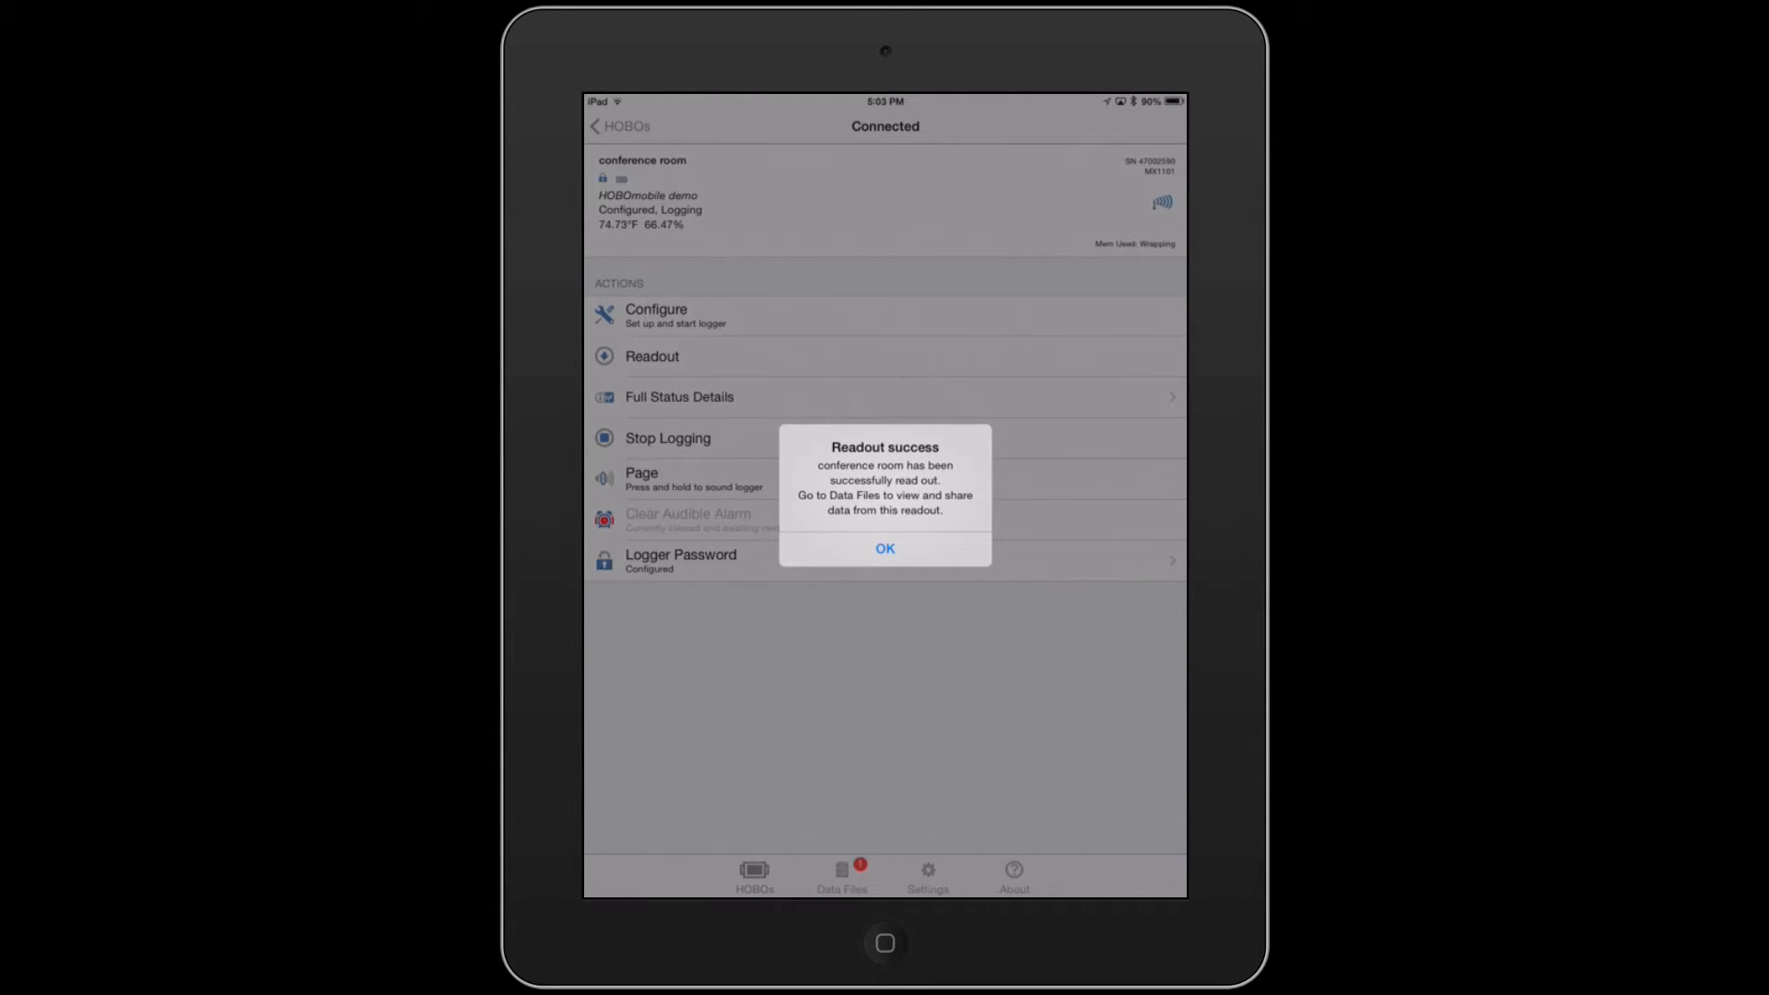
left_click(884, 549)
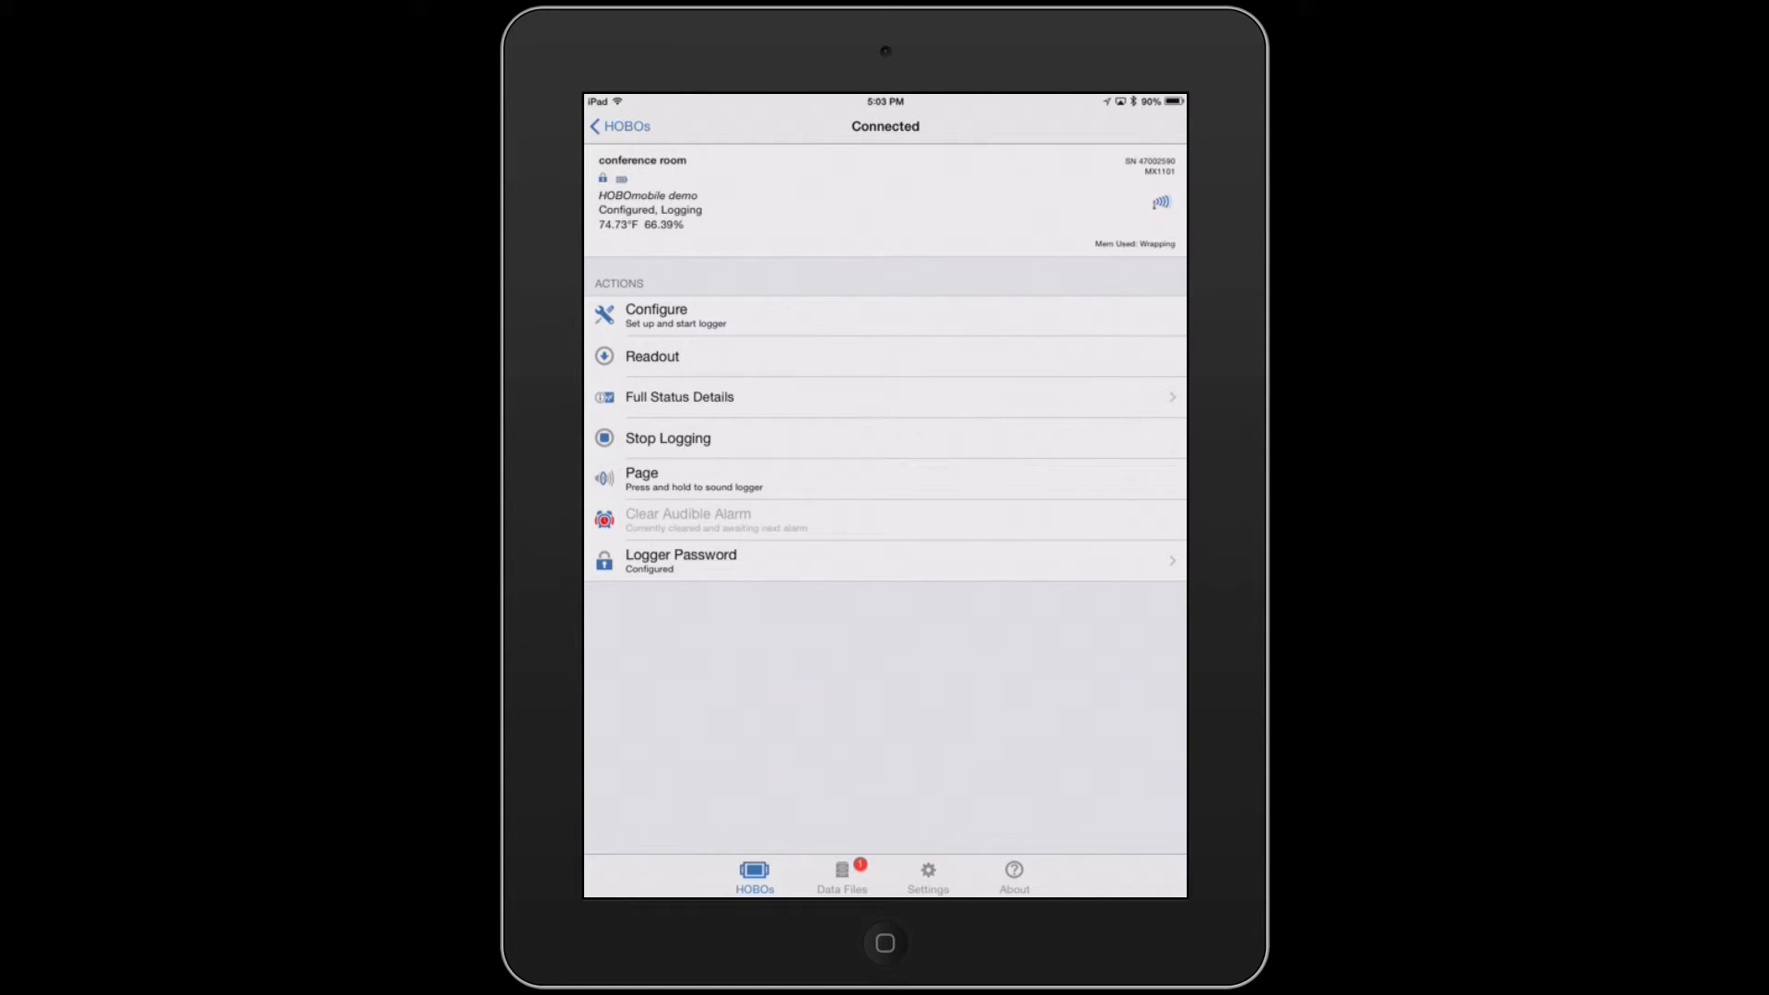
left_click(652, 356)
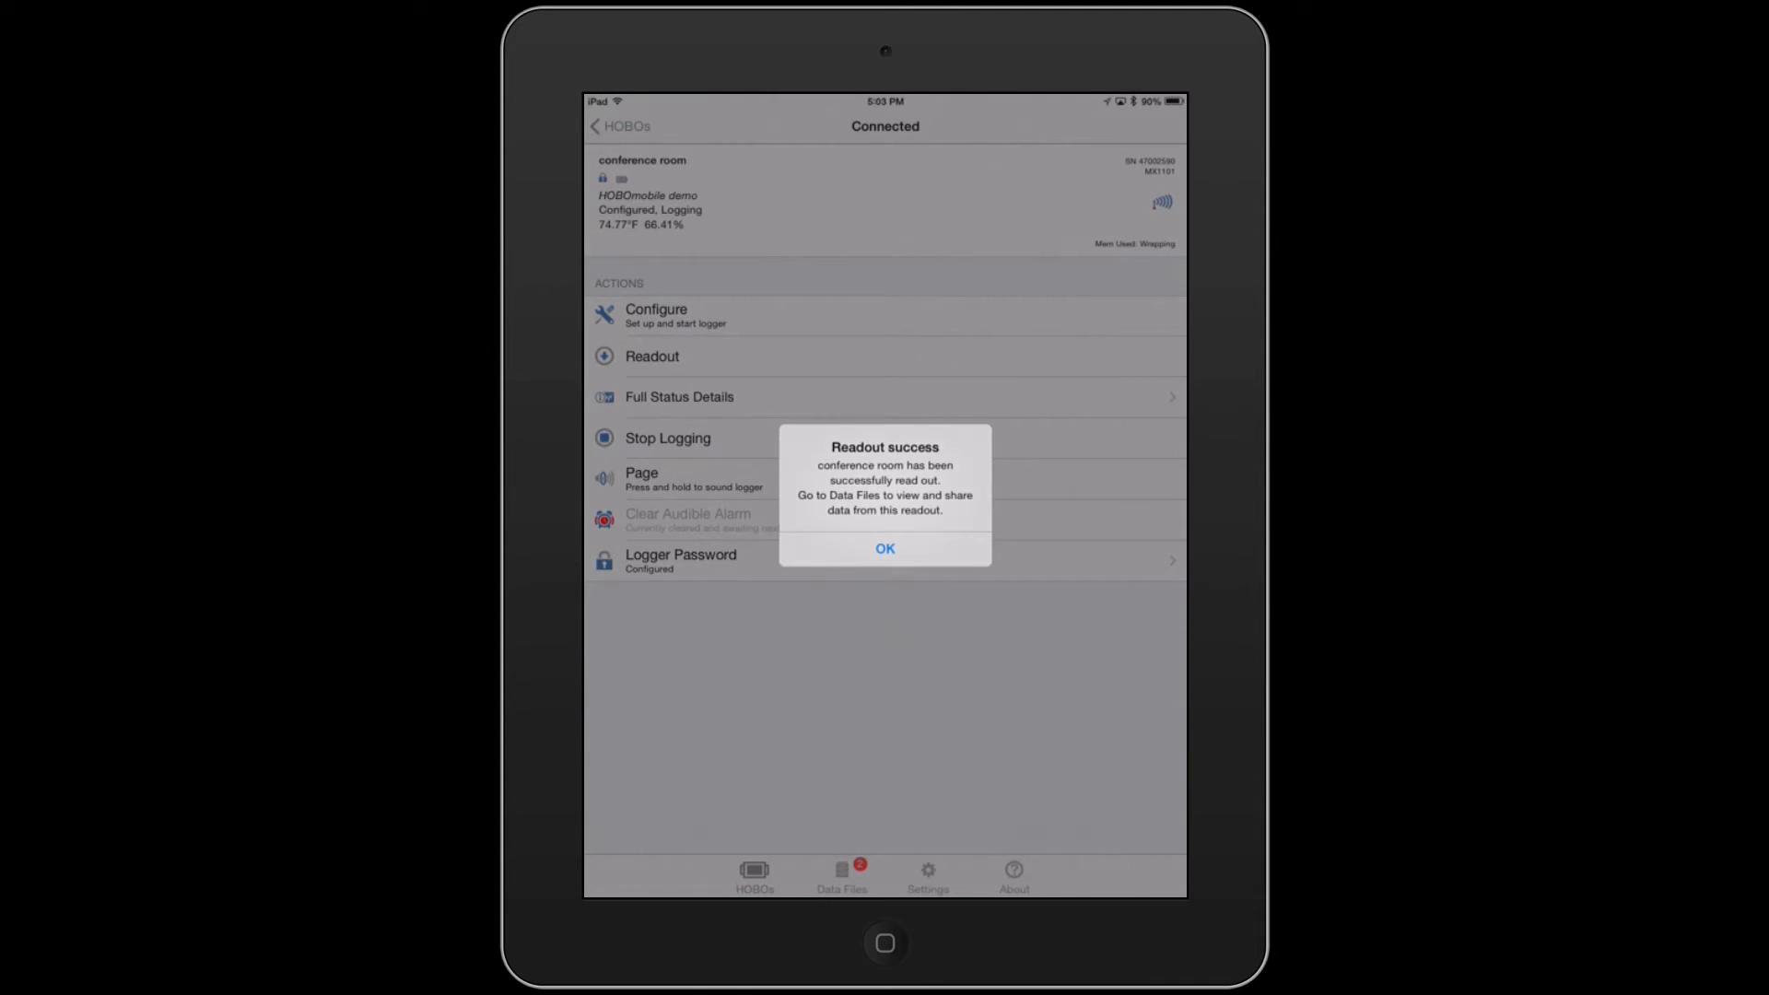
left_click(885, 549)
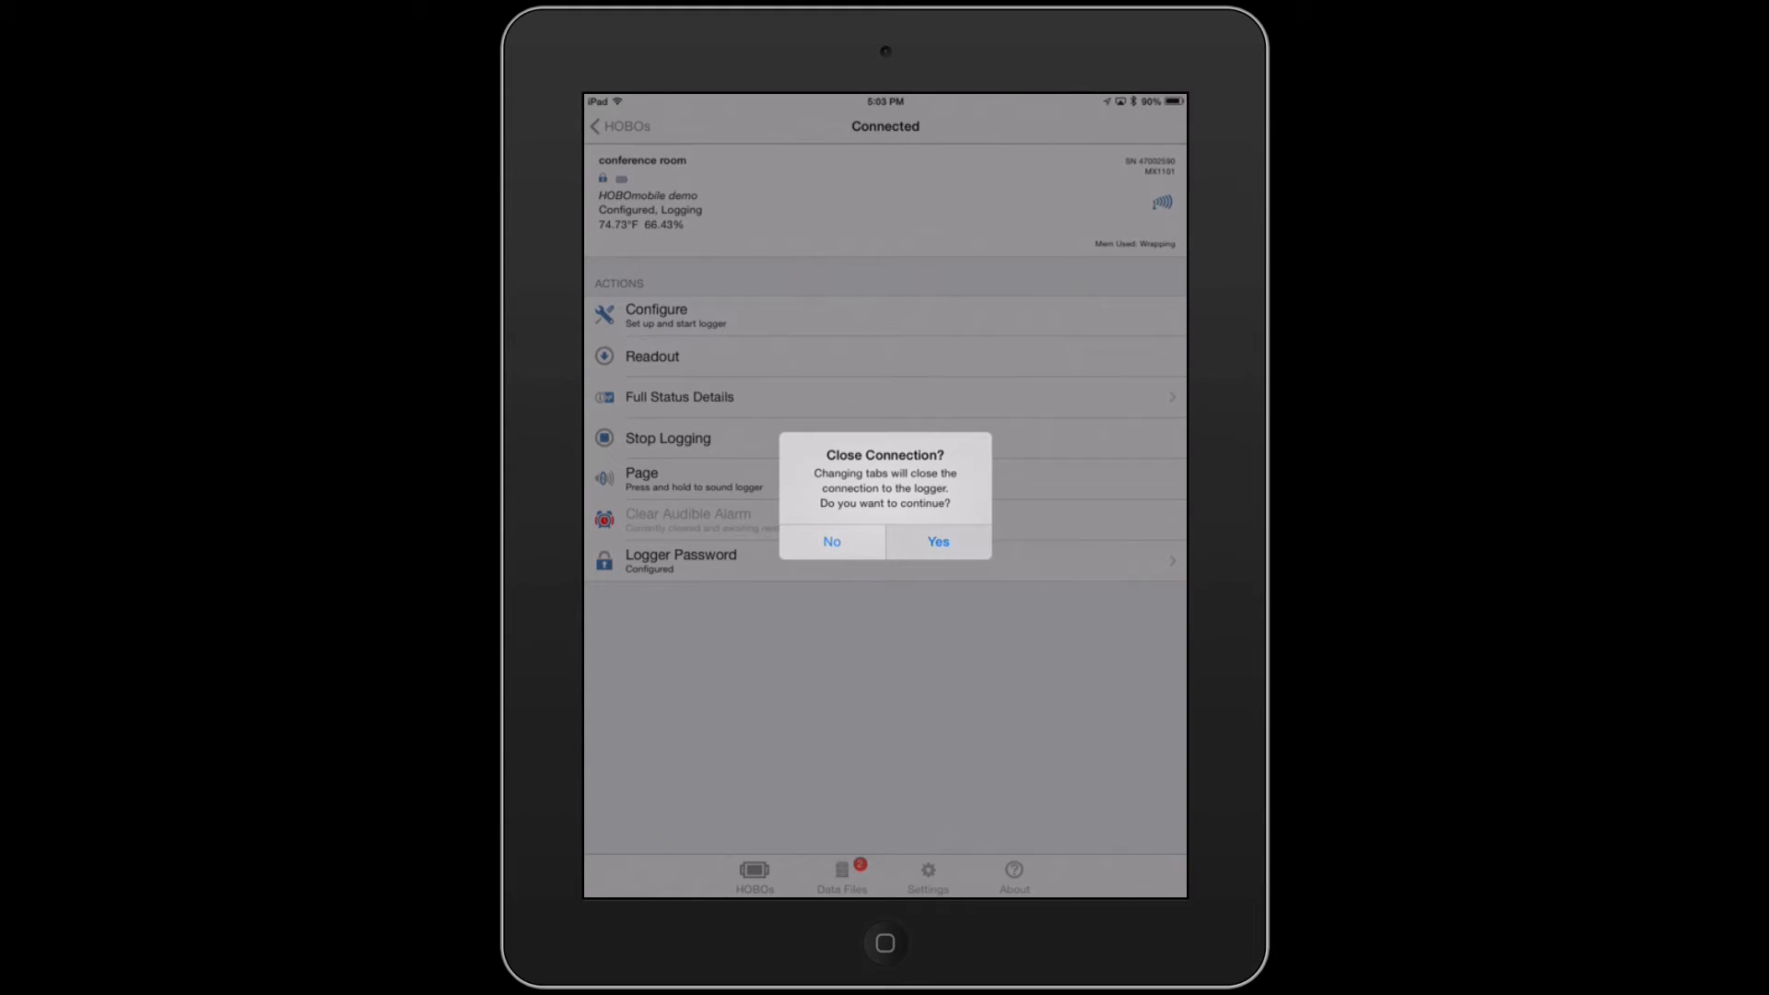
- Close the logger connection and open the latest conference room readout from the Data Files list
left_click(936, 542)
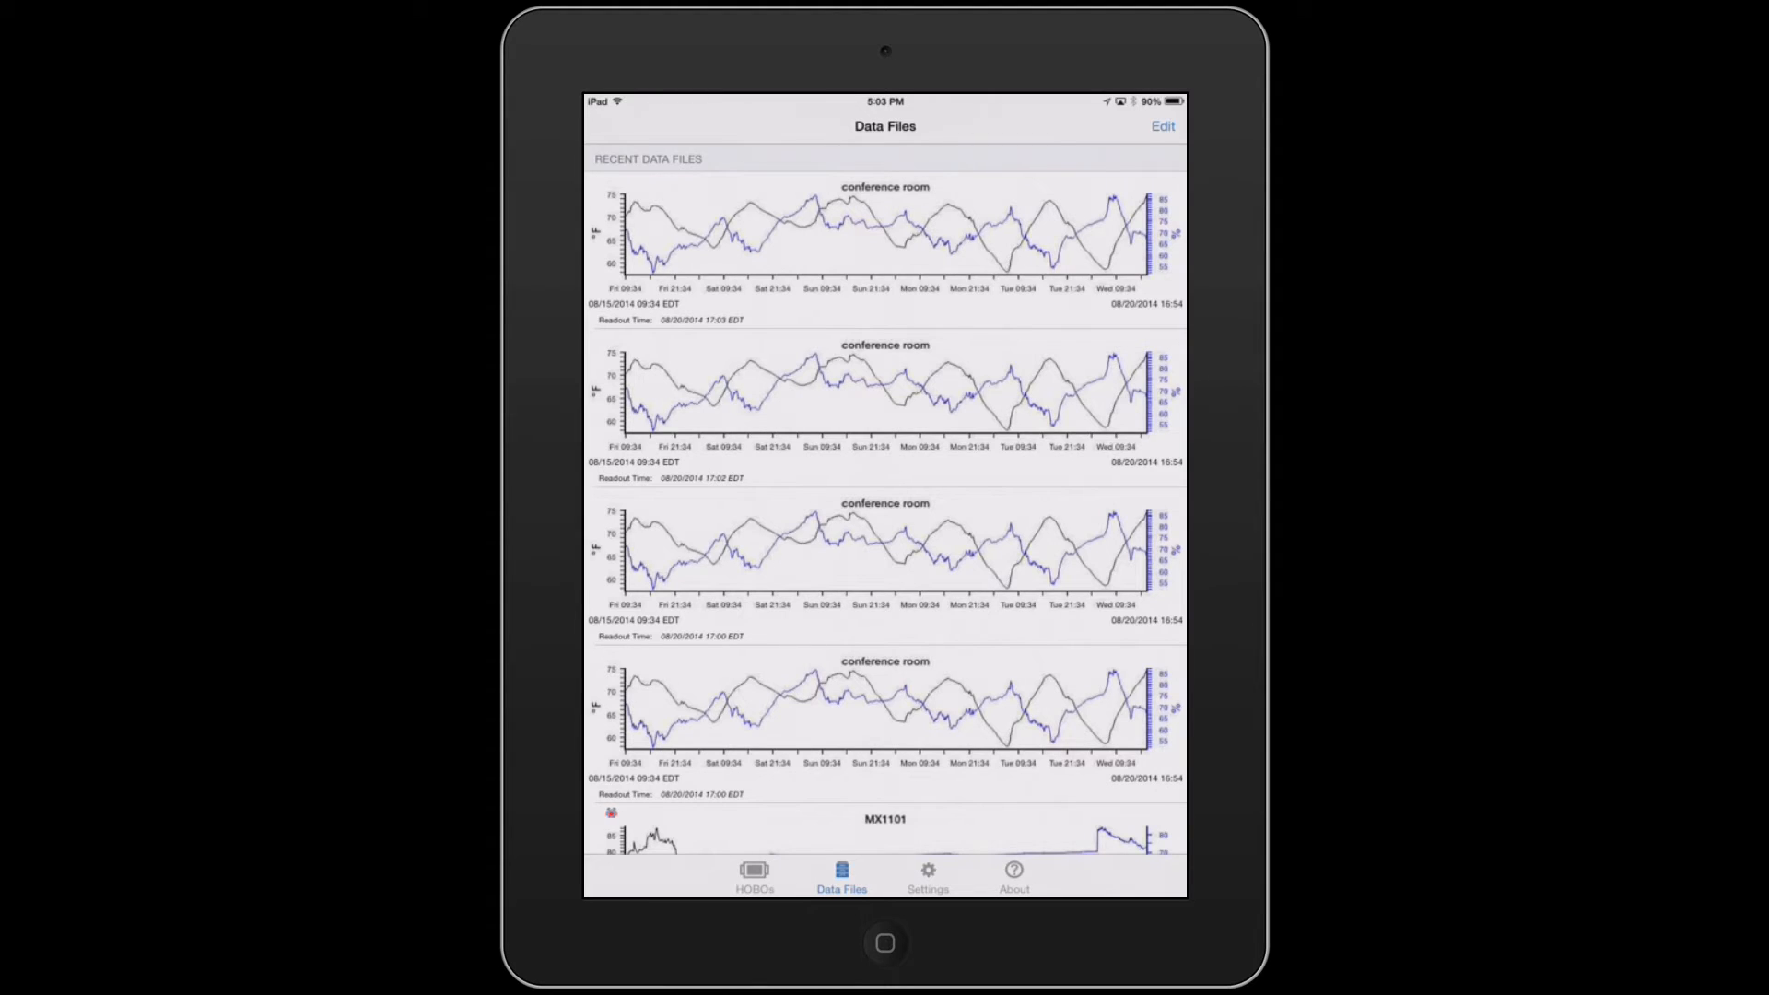
scroll("down", 3)
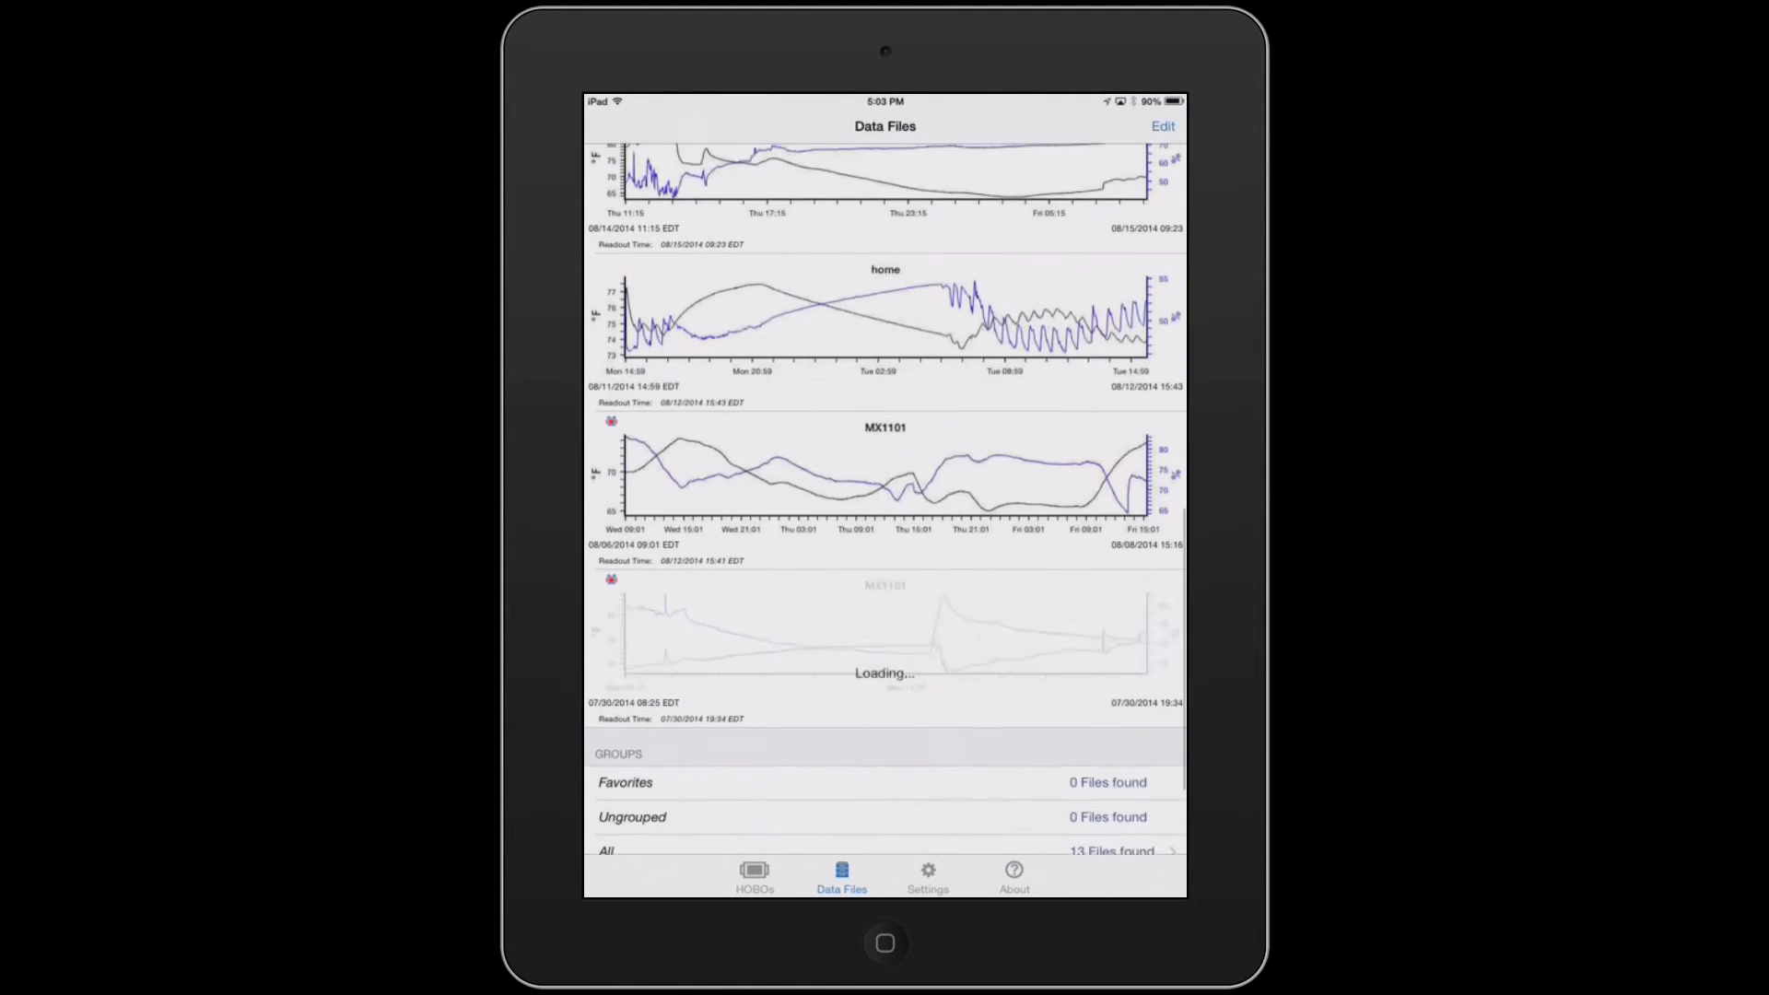
scroll("down", 3)
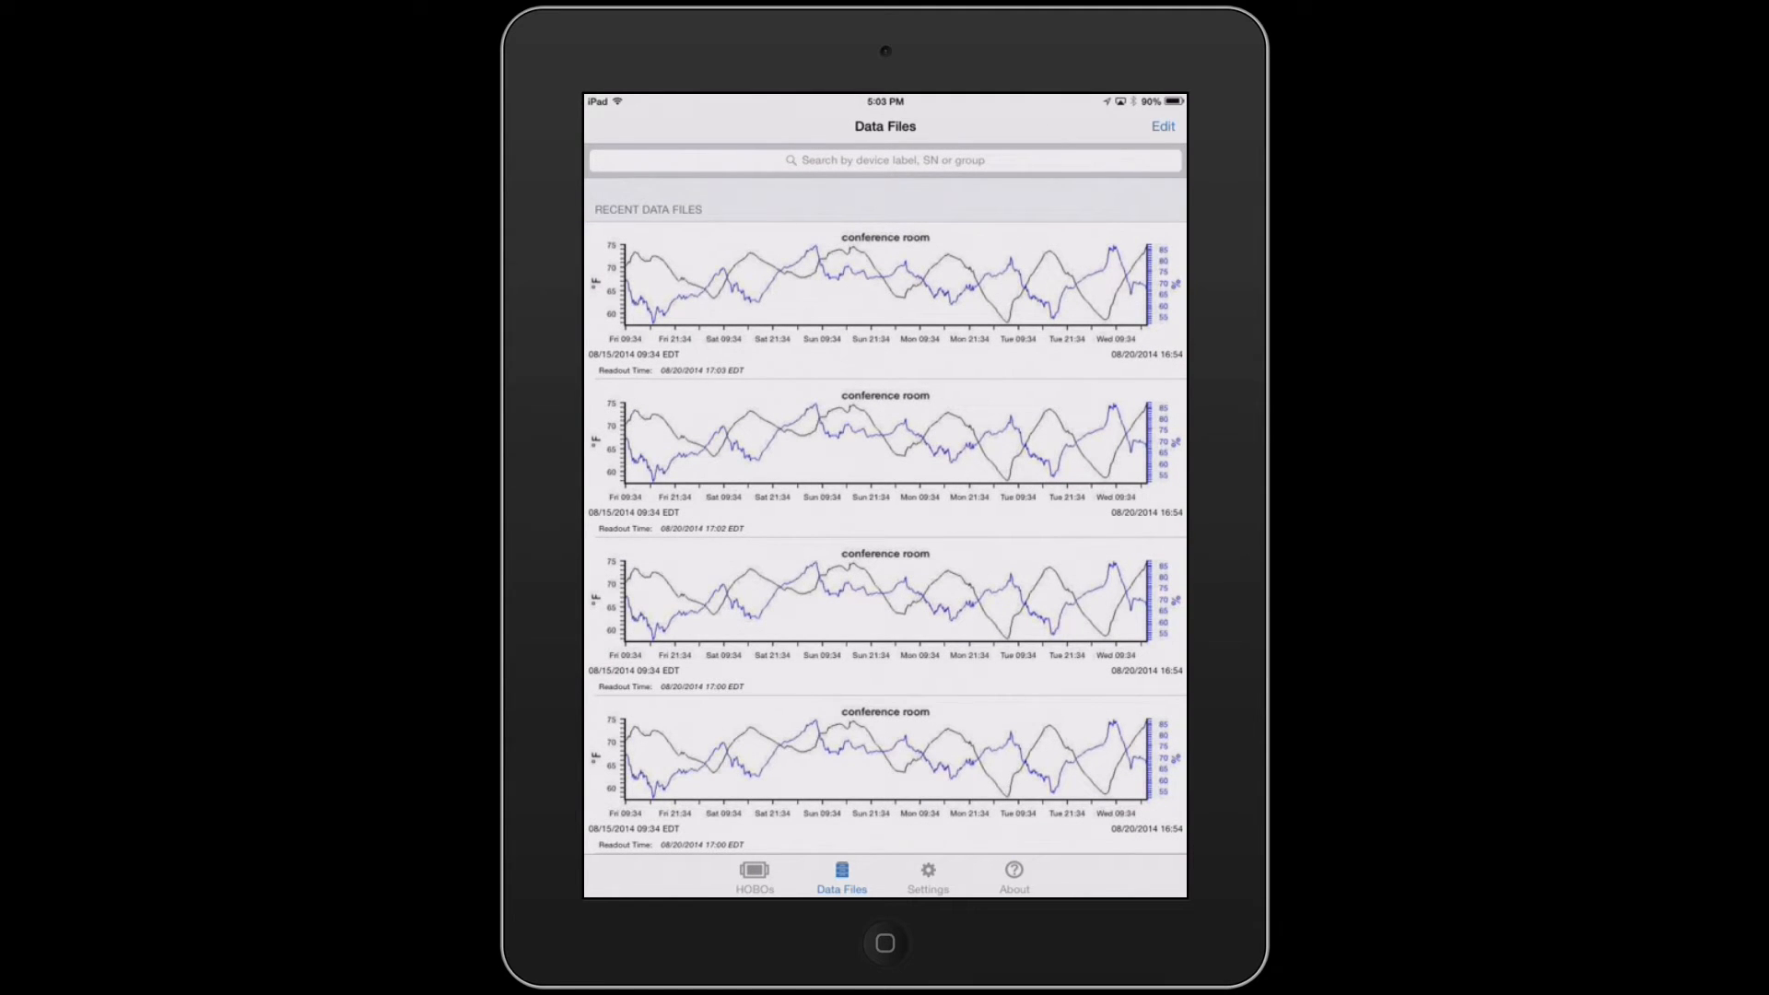
left_click(885, 293)
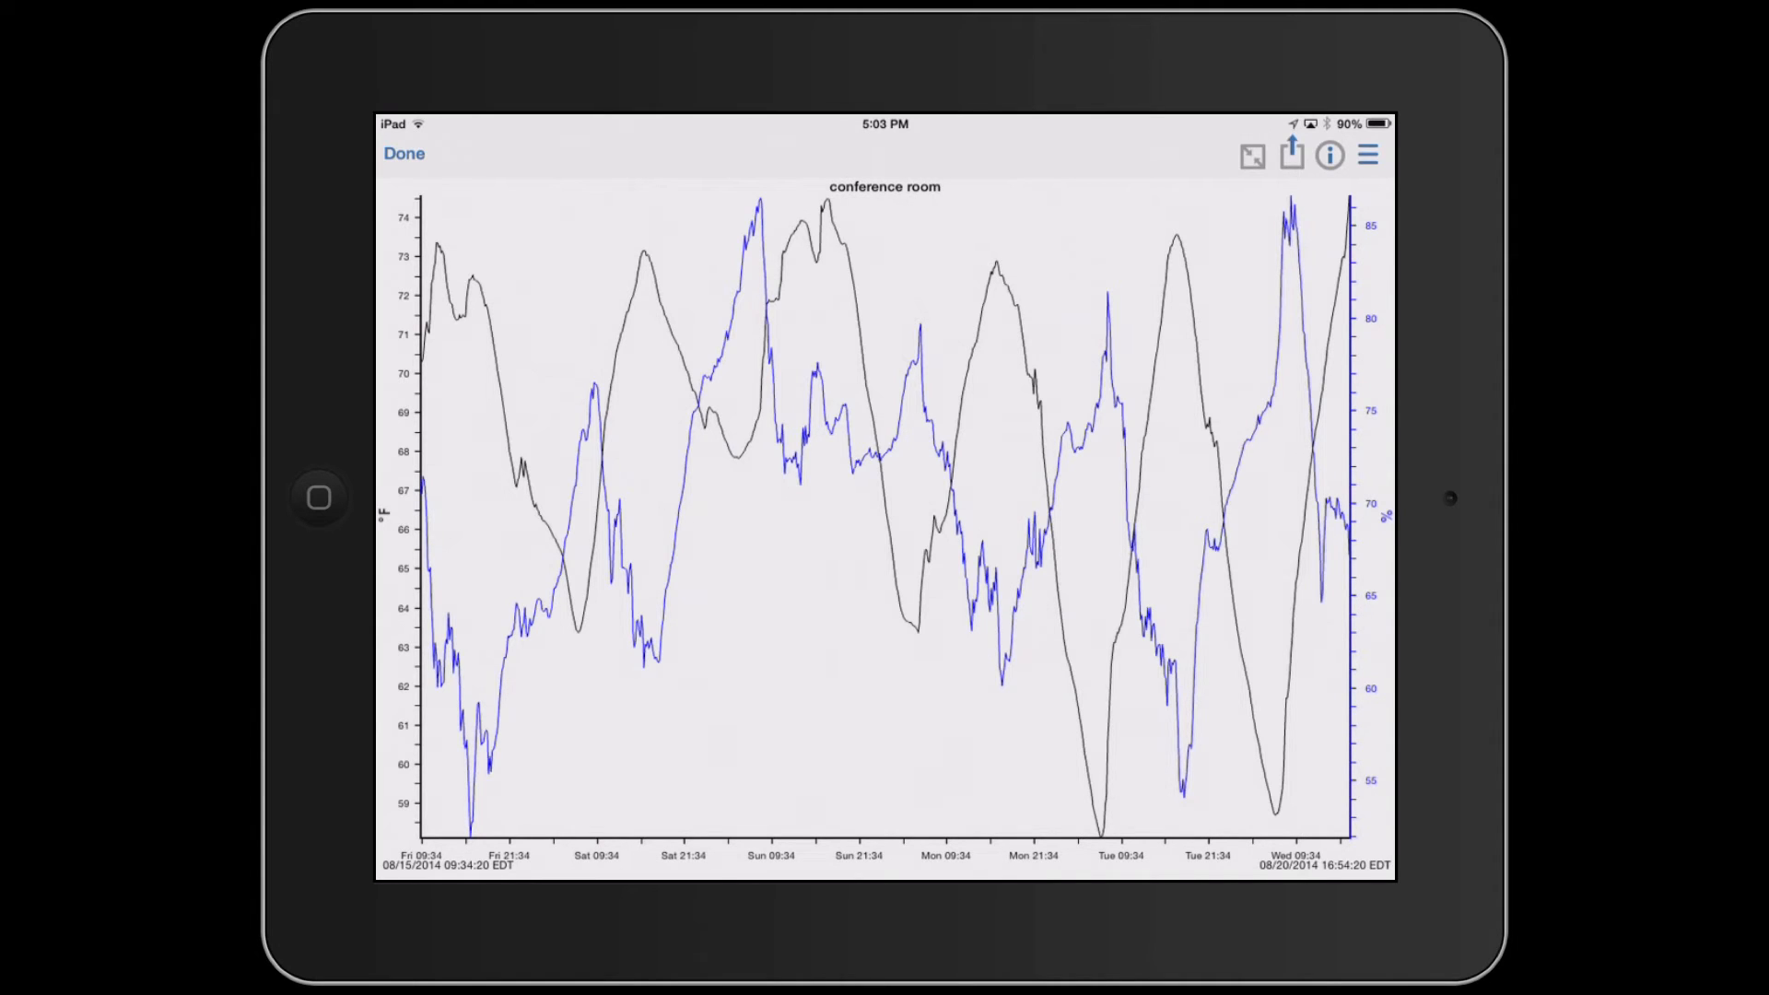
- Trace the crosshair from Saturday evening to the blue curve's Sunday morning peak to read timestamps and values
left_click(680, 356)
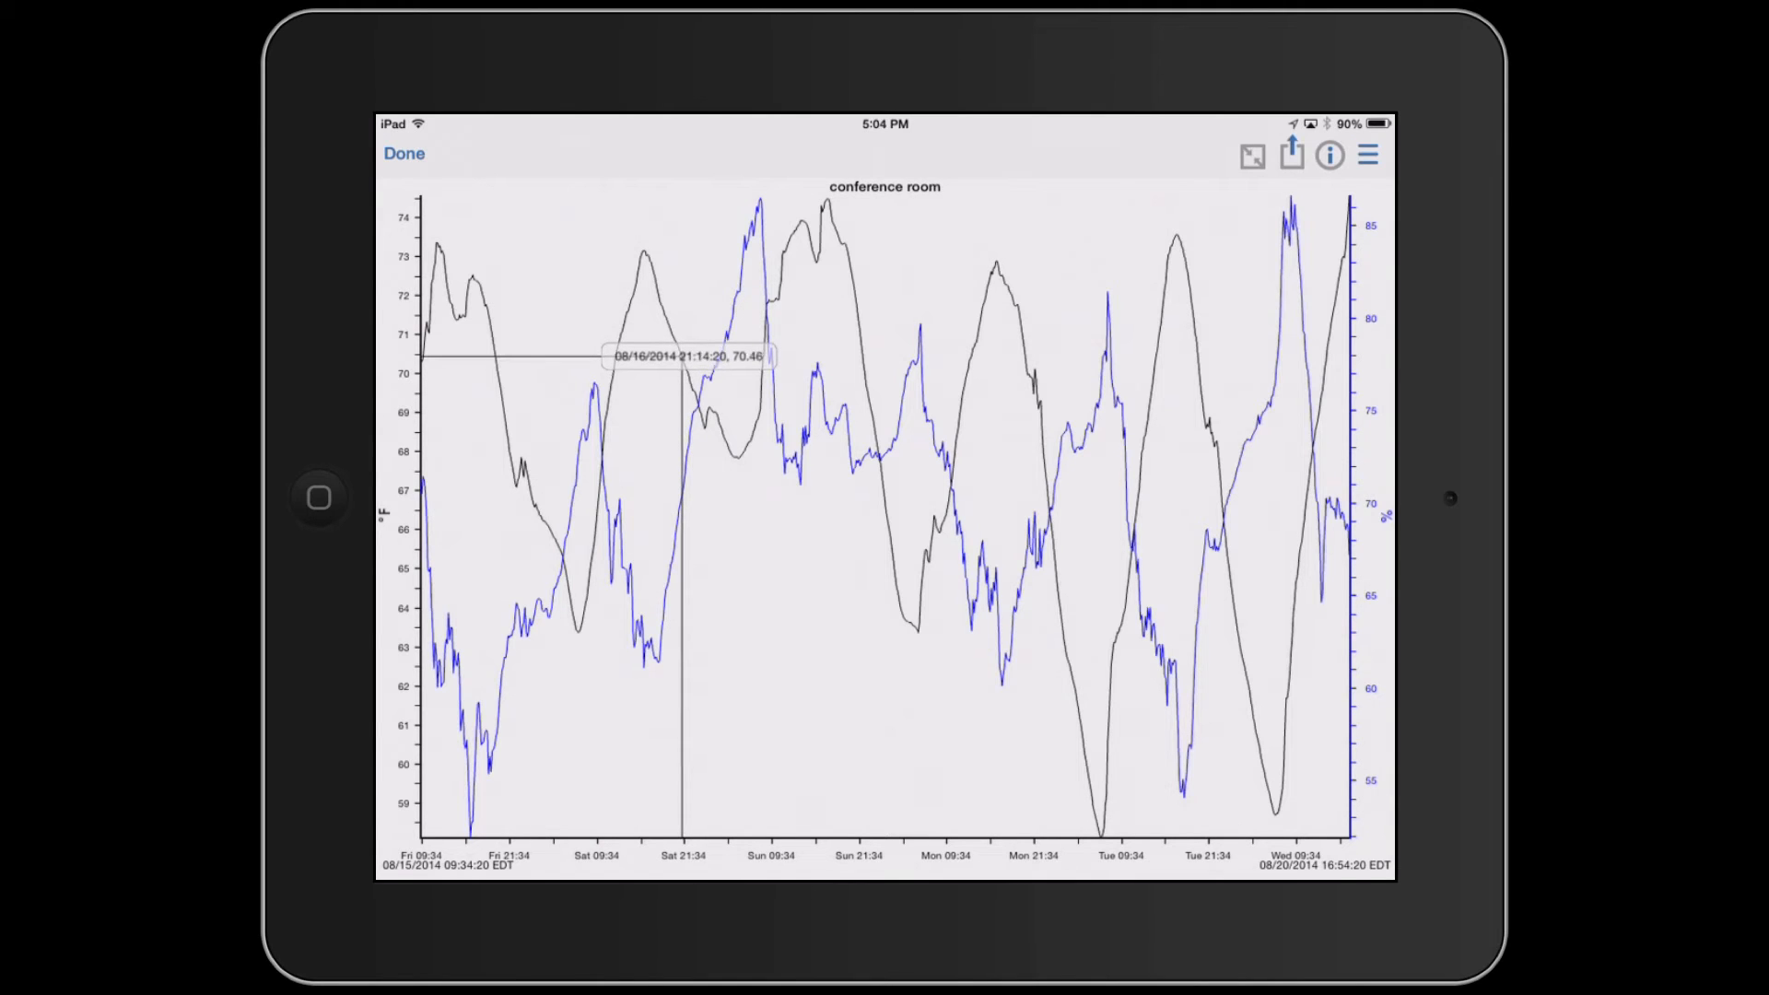
left_click_drag(676, 355, 744, 438)
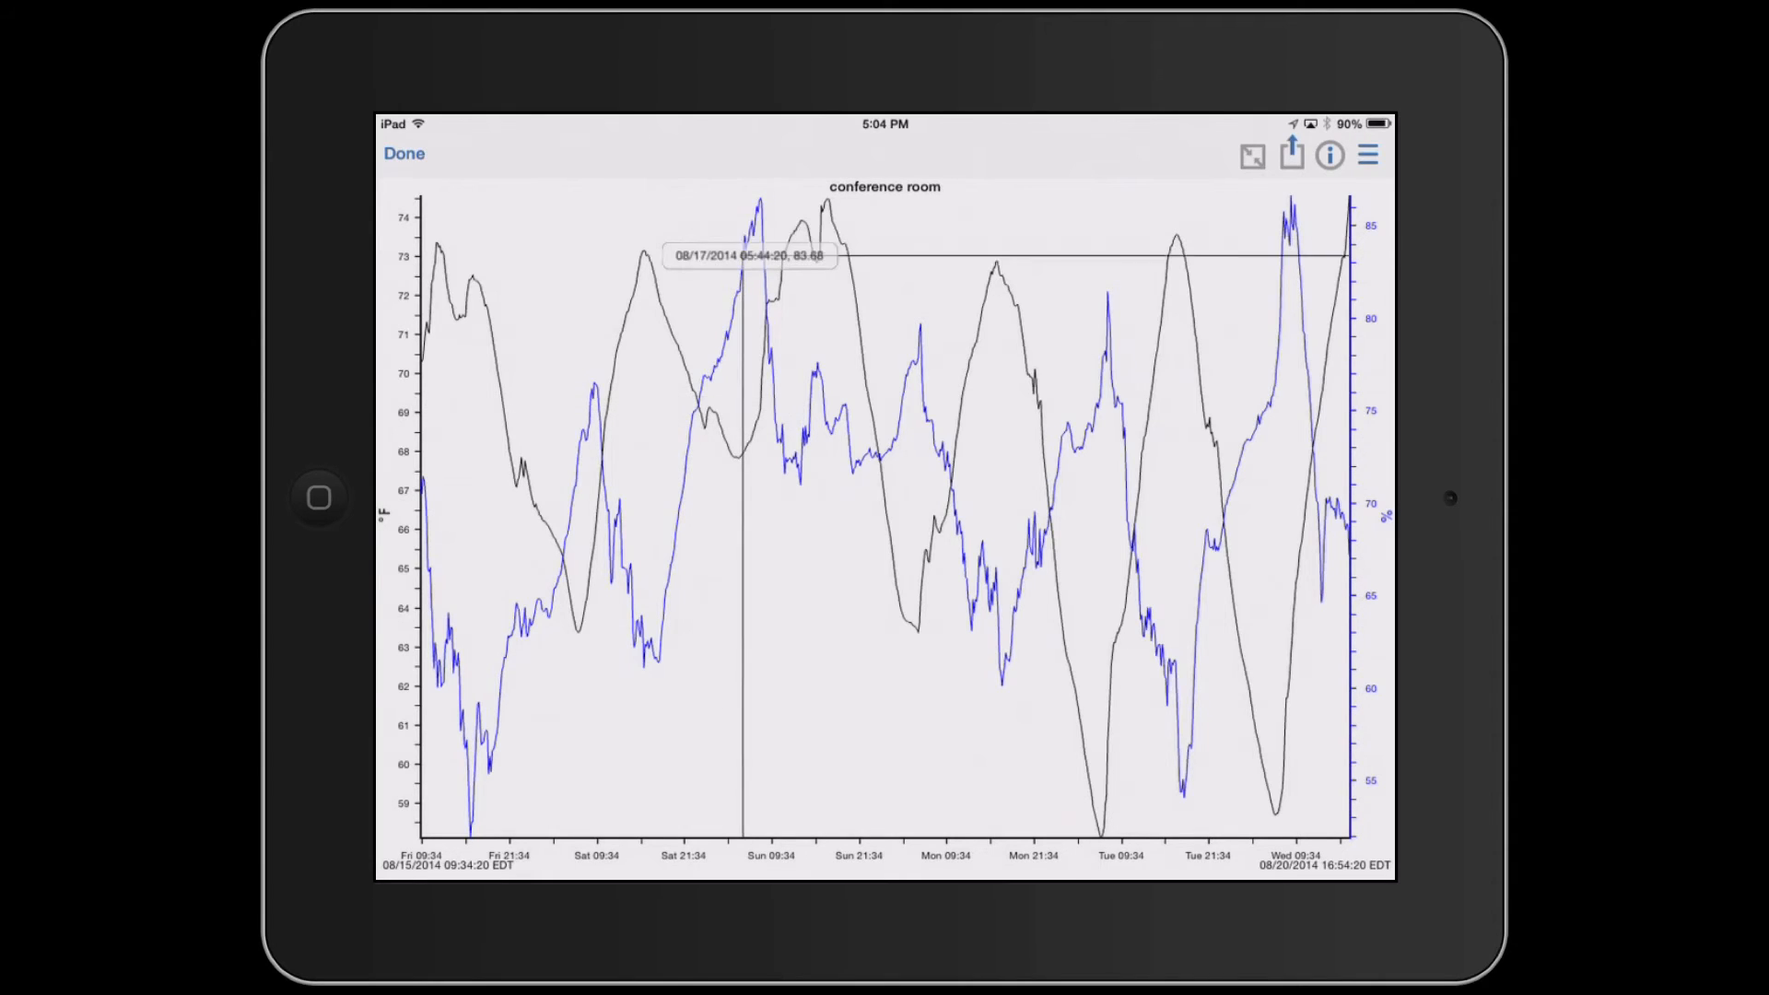
left_click_drag(750, 254, 761, 210)
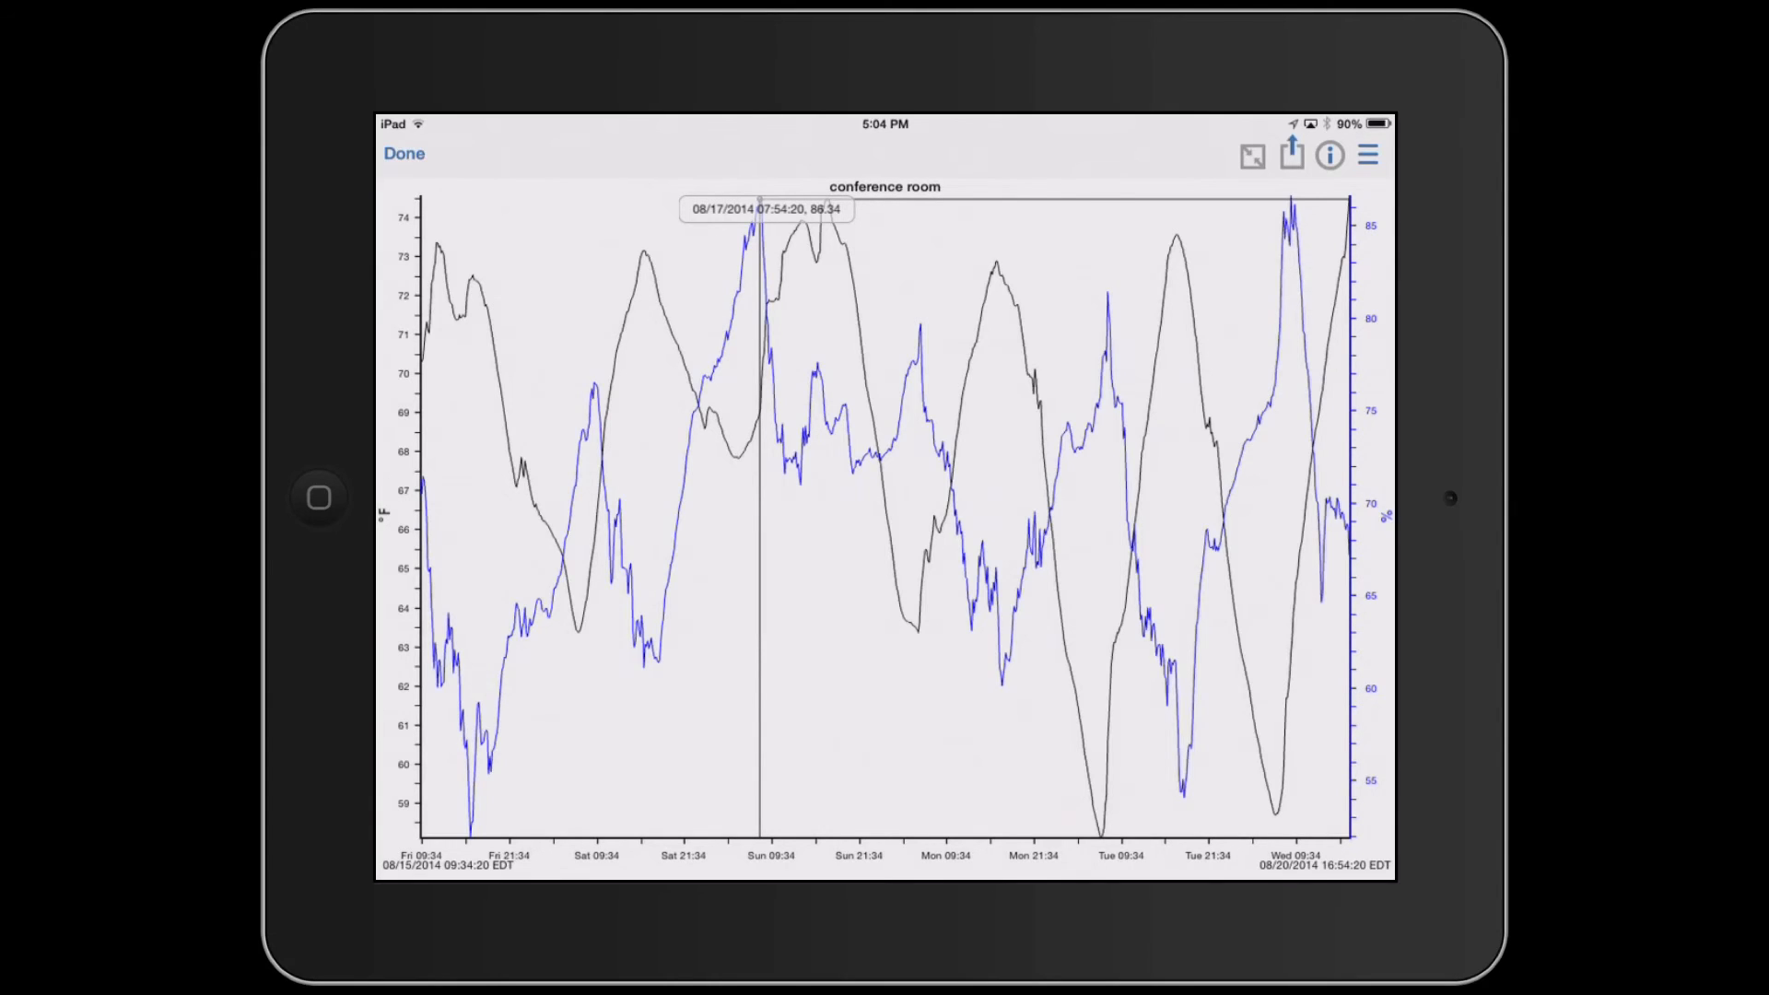
- Check Temp - Max, Temp - Min and DewPt in the series list so they are plotted
left_click(1365, 153)
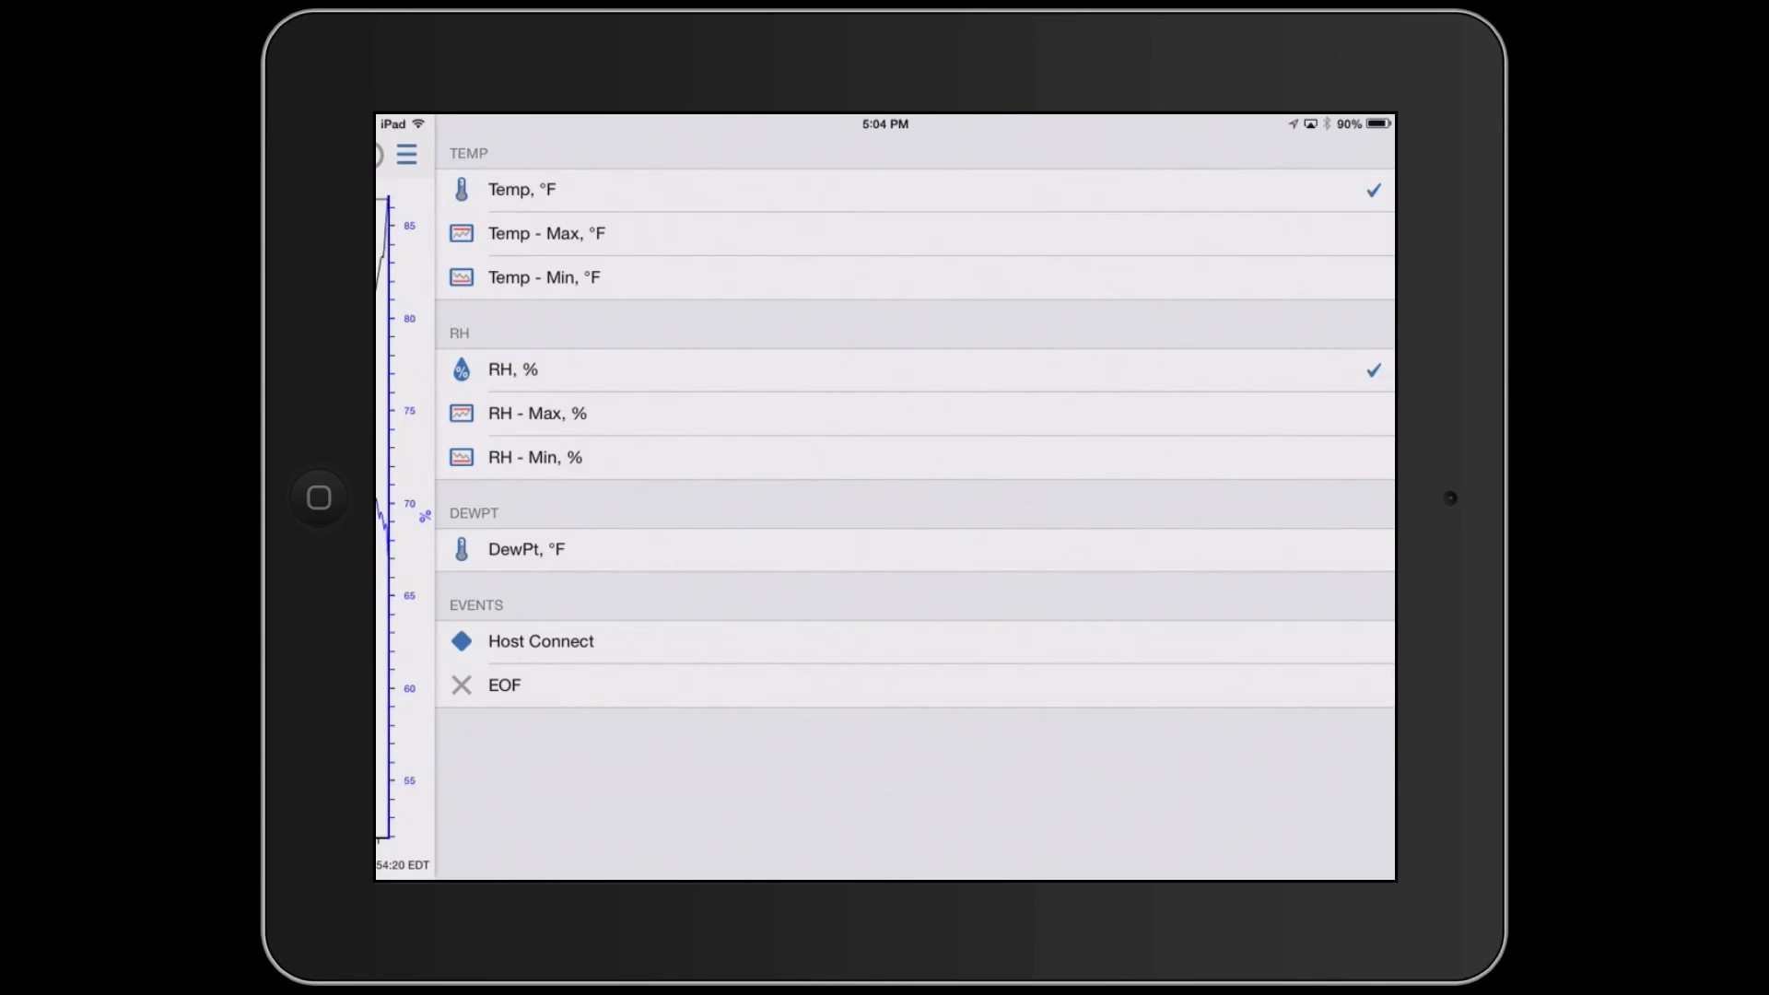
left_click(547, 234)
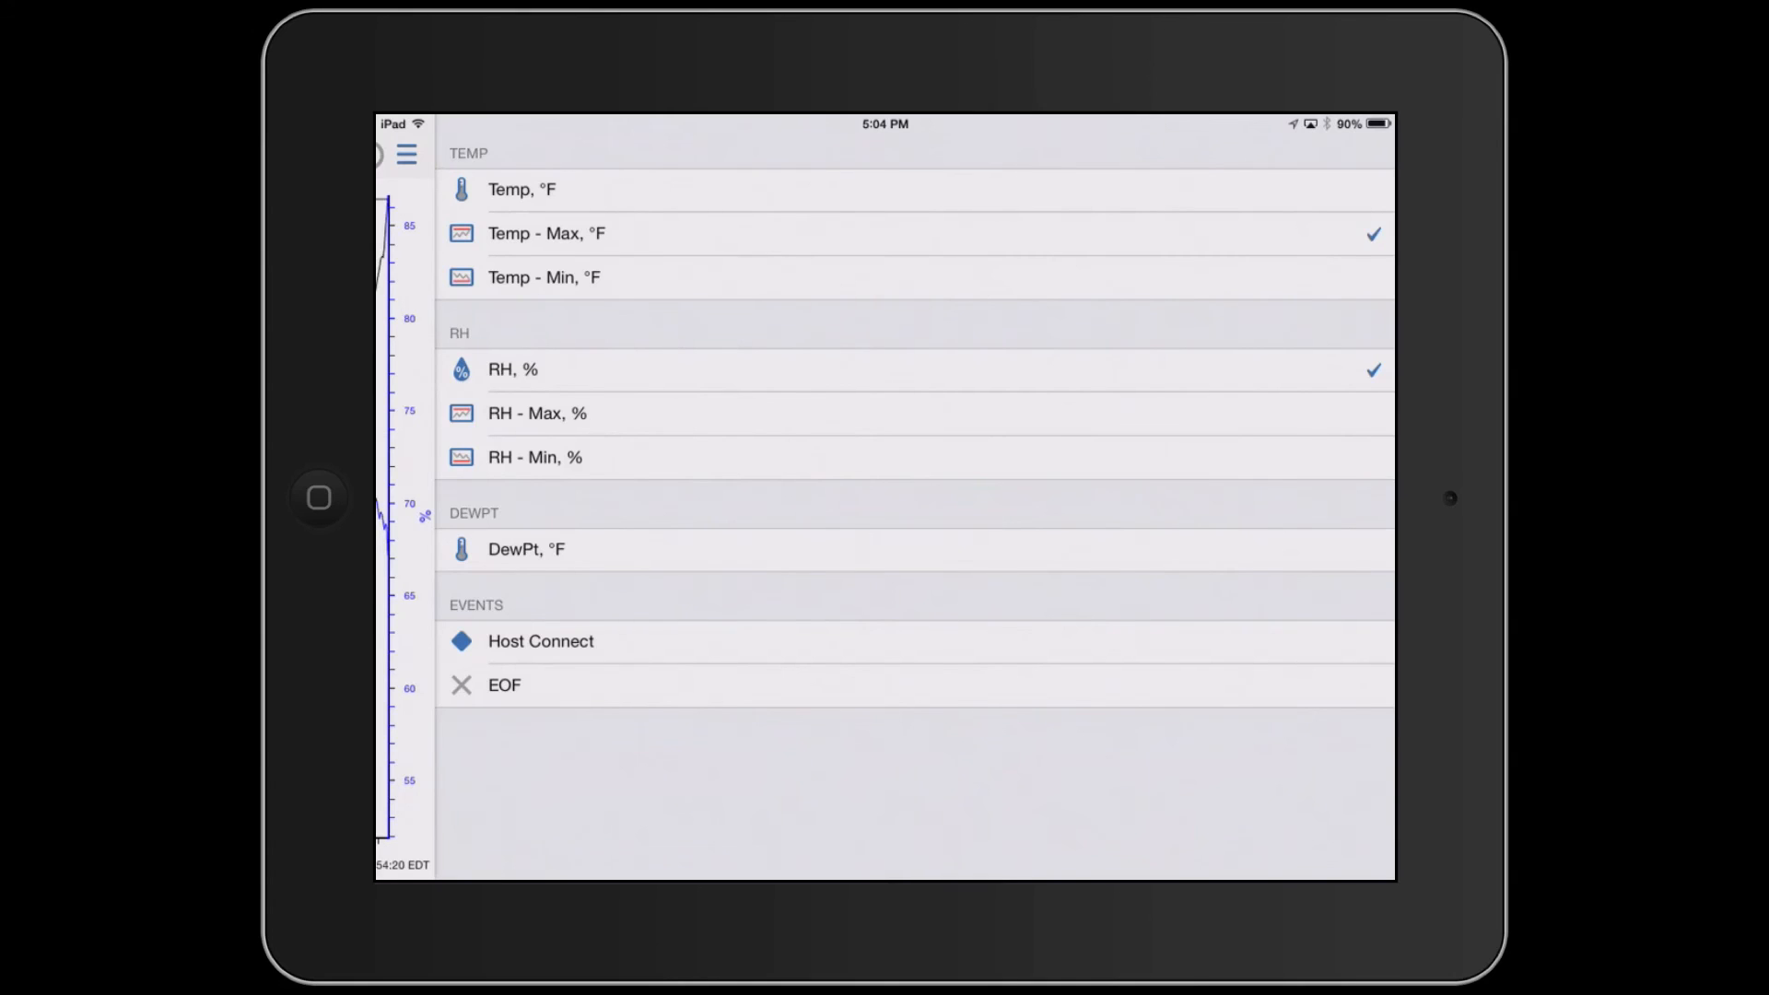
left_click(546, 278)
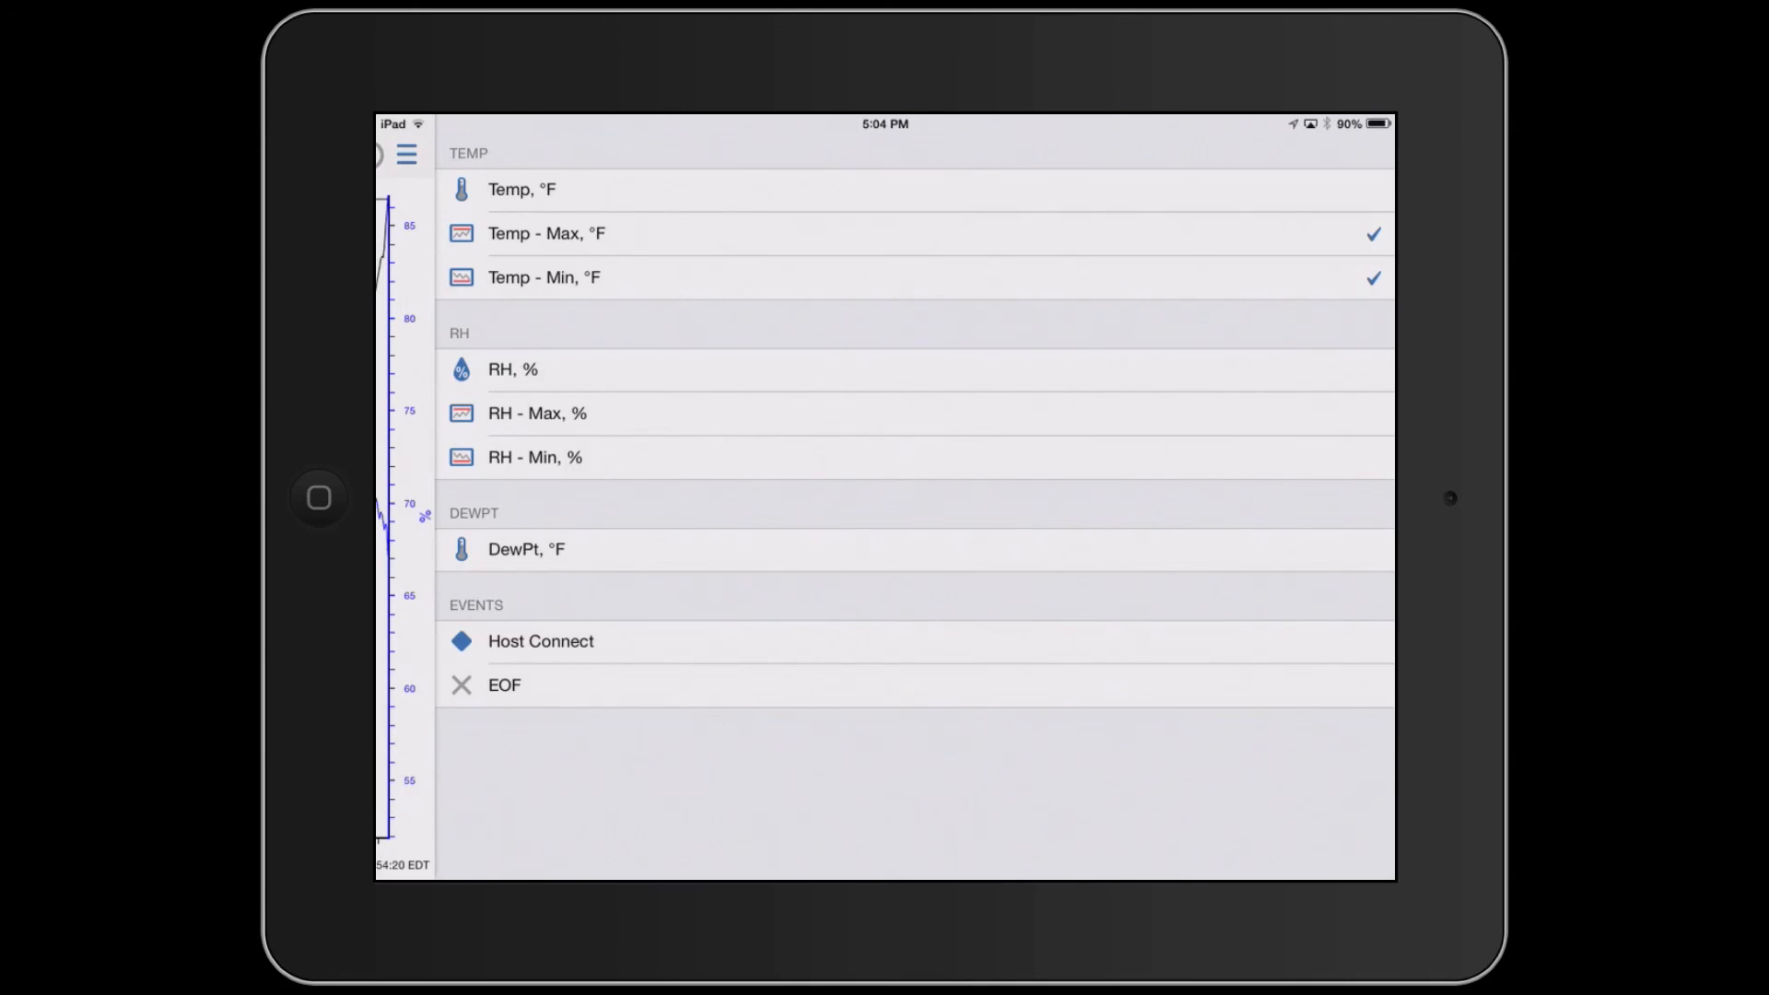
left_click(525, 549)
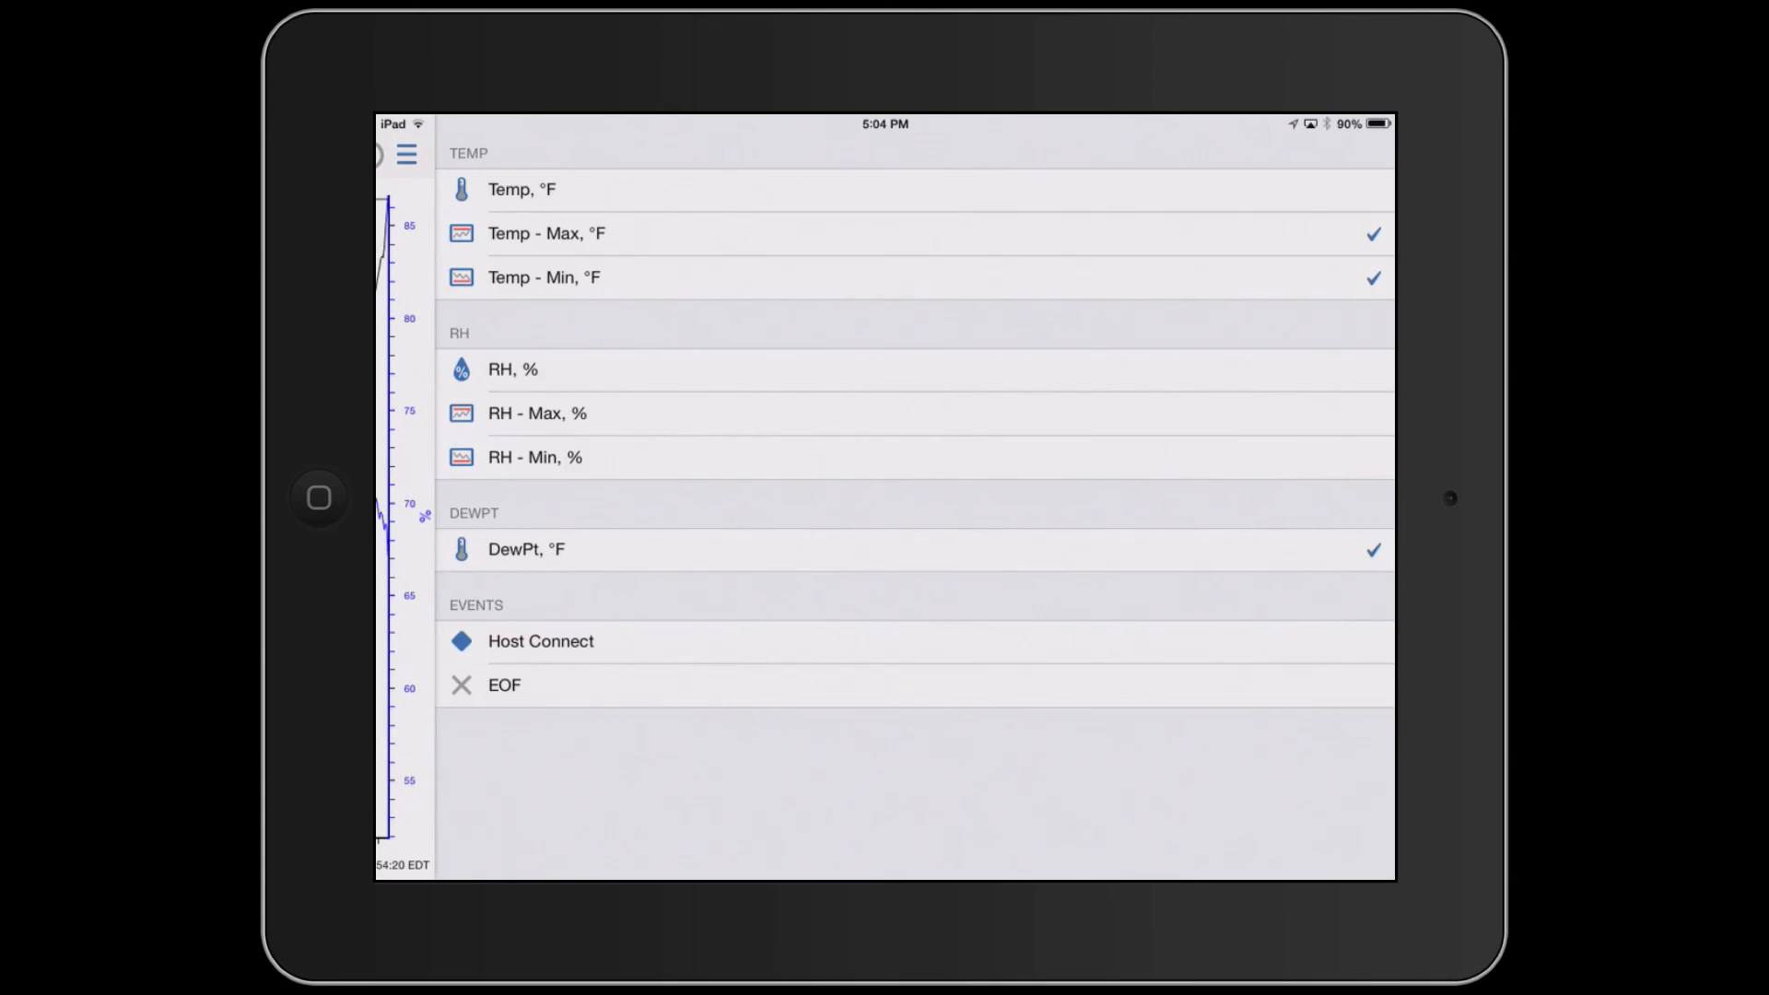